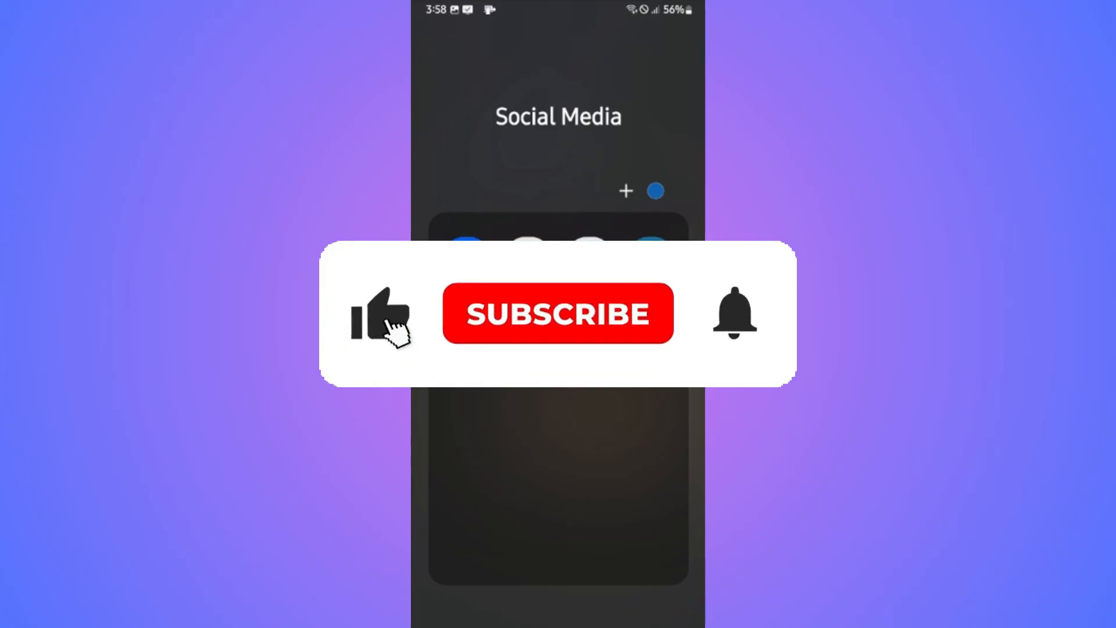
# - Launch Instagram from the Social Media folder and browse the Reels
pyautogui.click(559, 313)
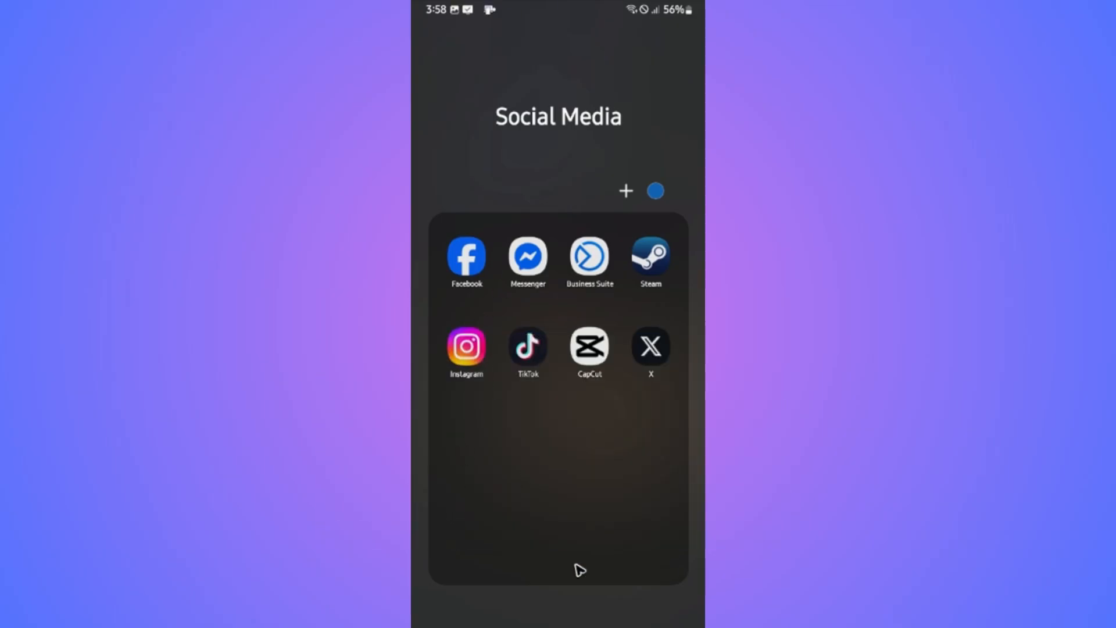
pyautogui.click(466, 347)
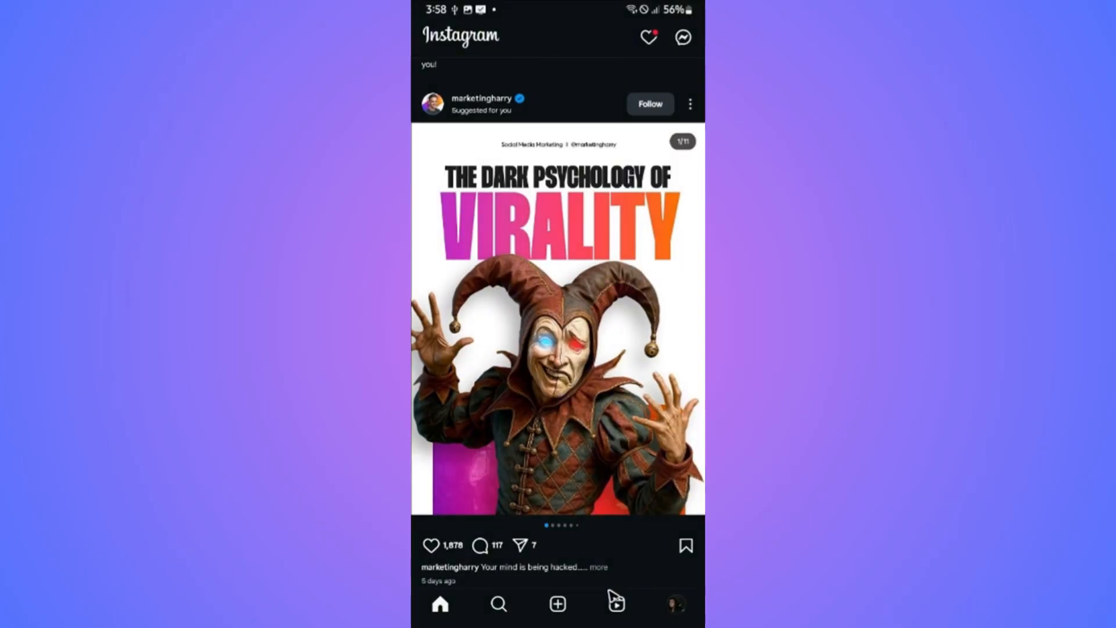
pyautogui.click(616, 603)
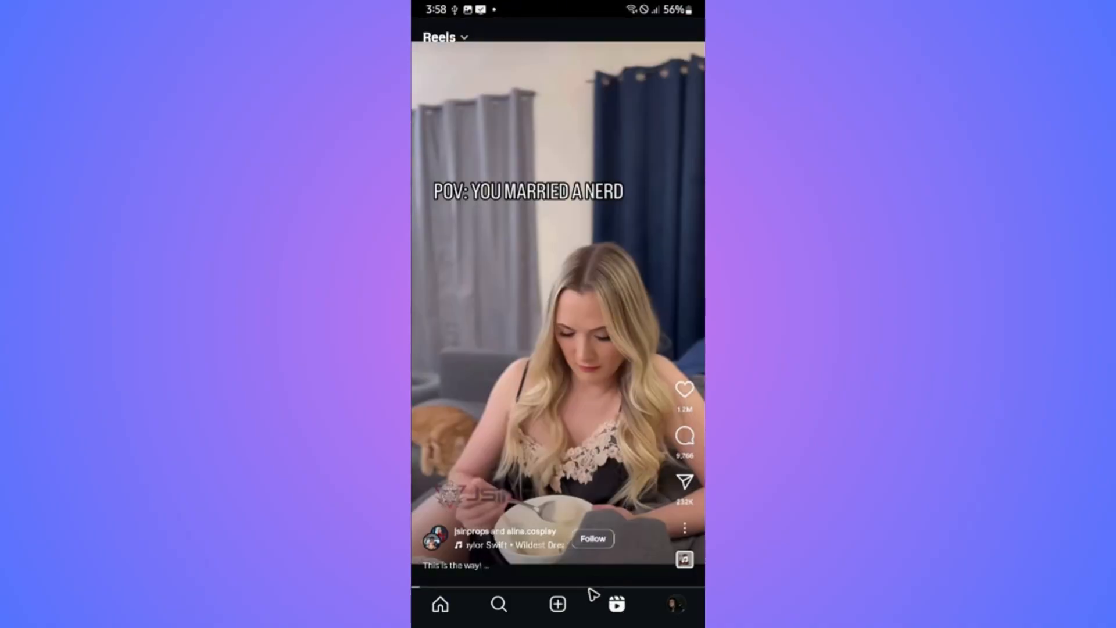
pyautogui.scroll(-3)
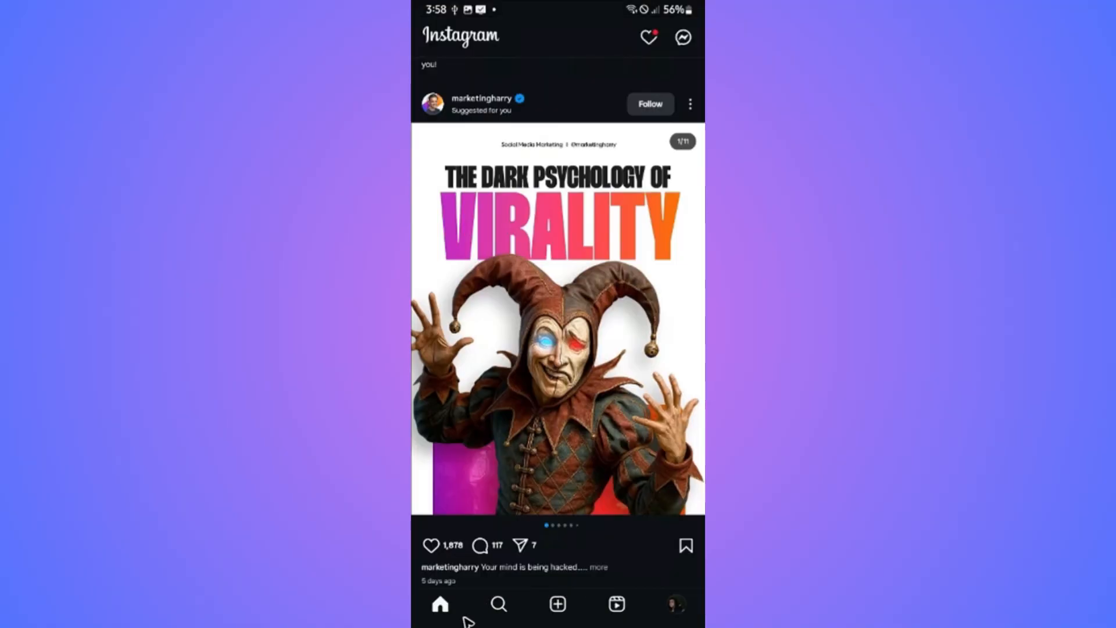
pyautogui.moveTo(651, 69)
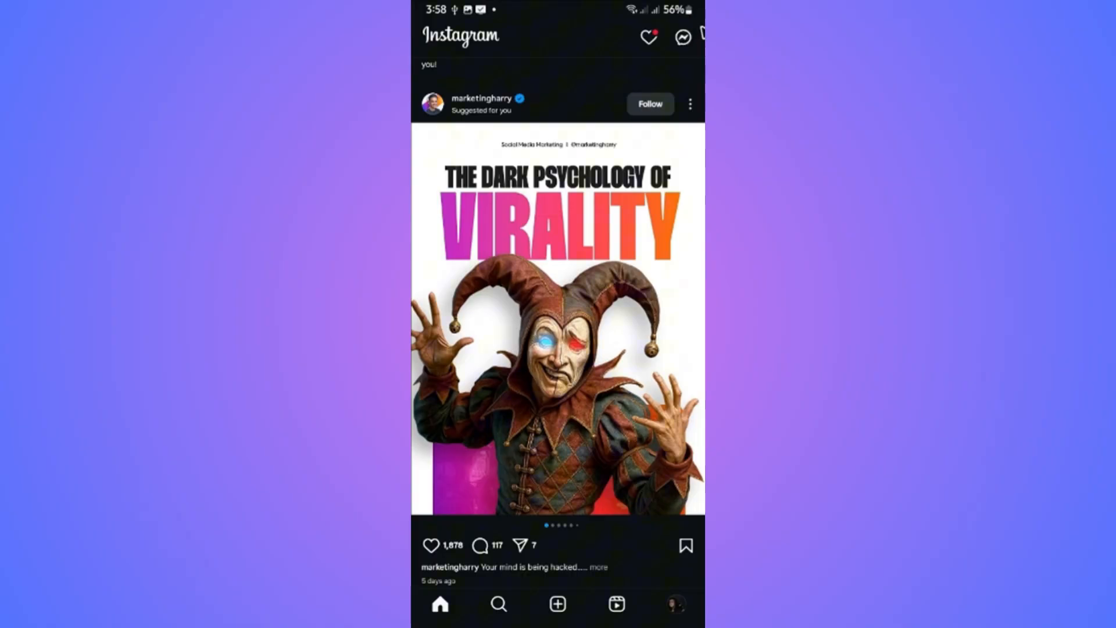
pyautogui.moveTo(703, 22)
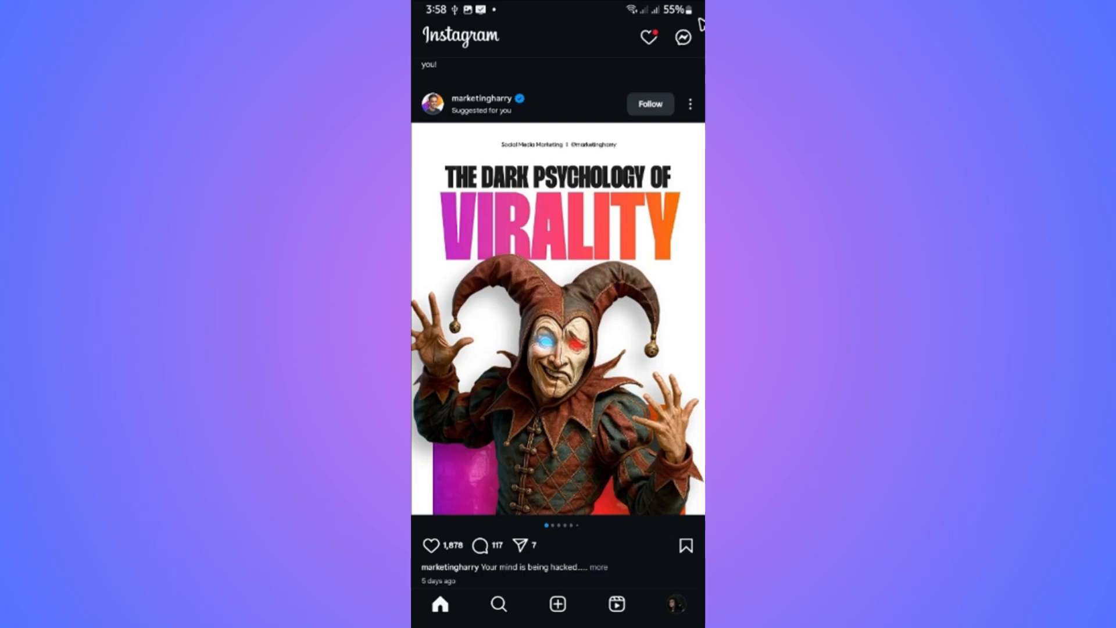
pyautogui.scroll(-3)
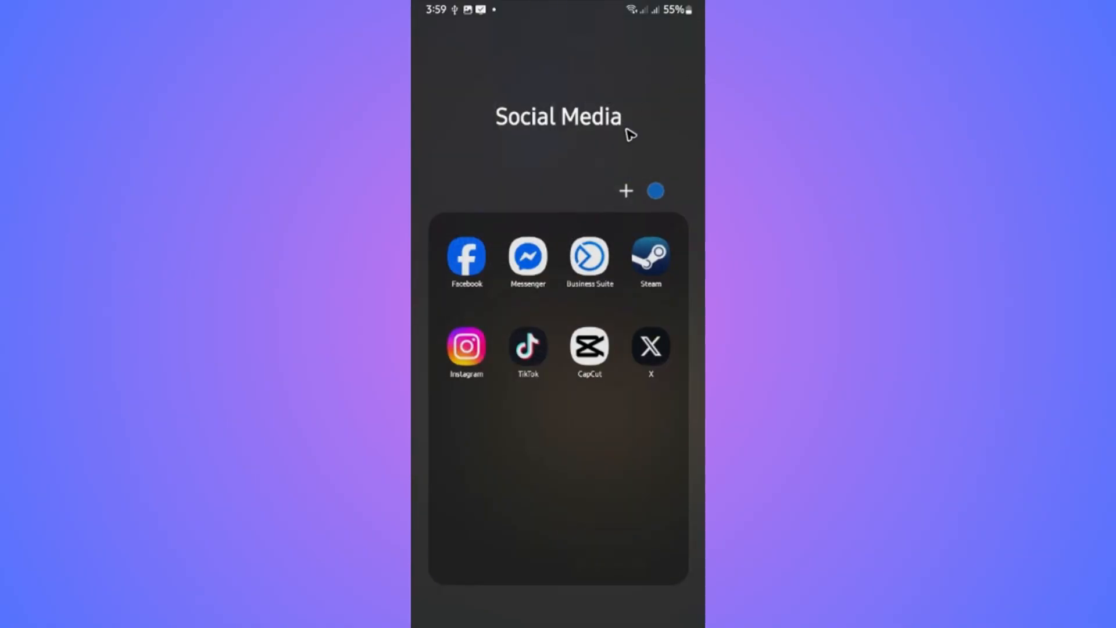
pyautogui.moveTo(540, 245)
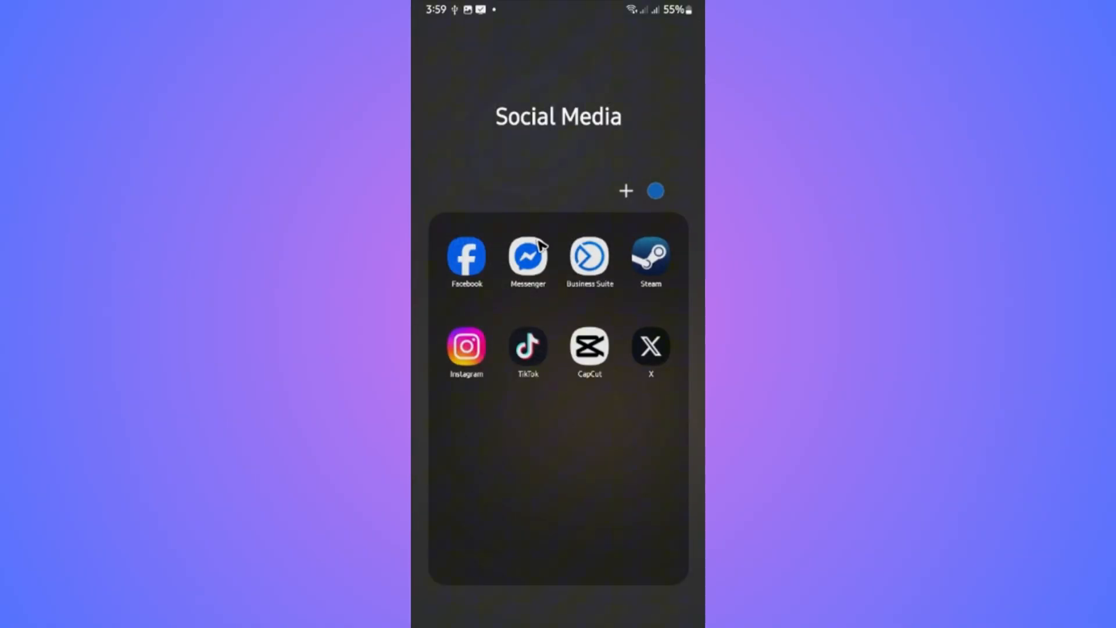
pyautogui.moveTo(618, 508)
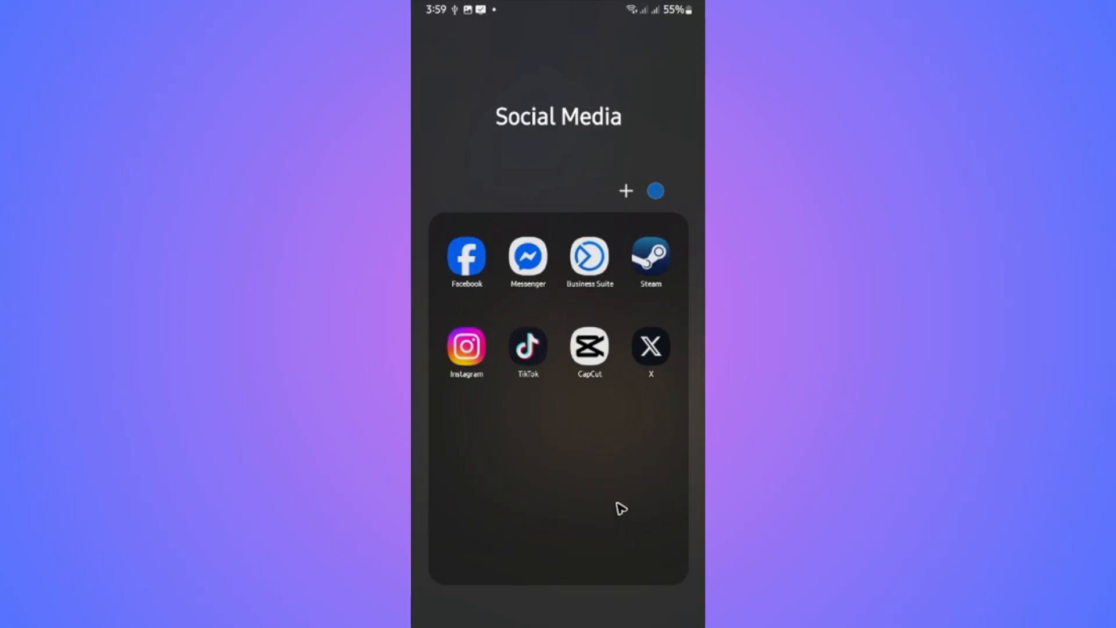
pyautogui.moveTo(534, 507)
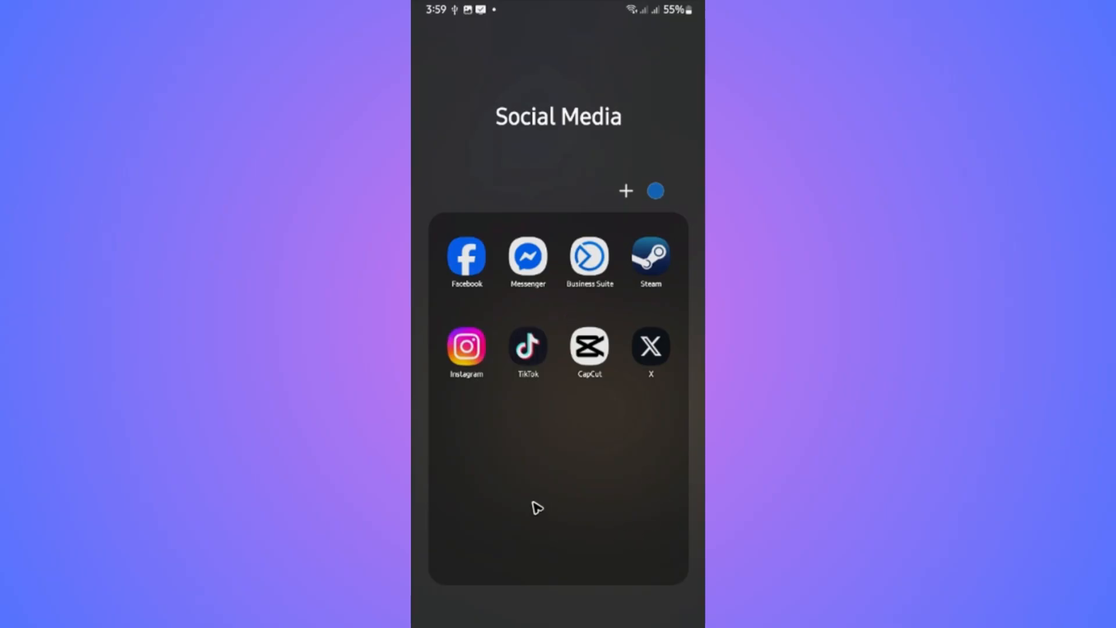
pyautogui.moveTo(516, 502)
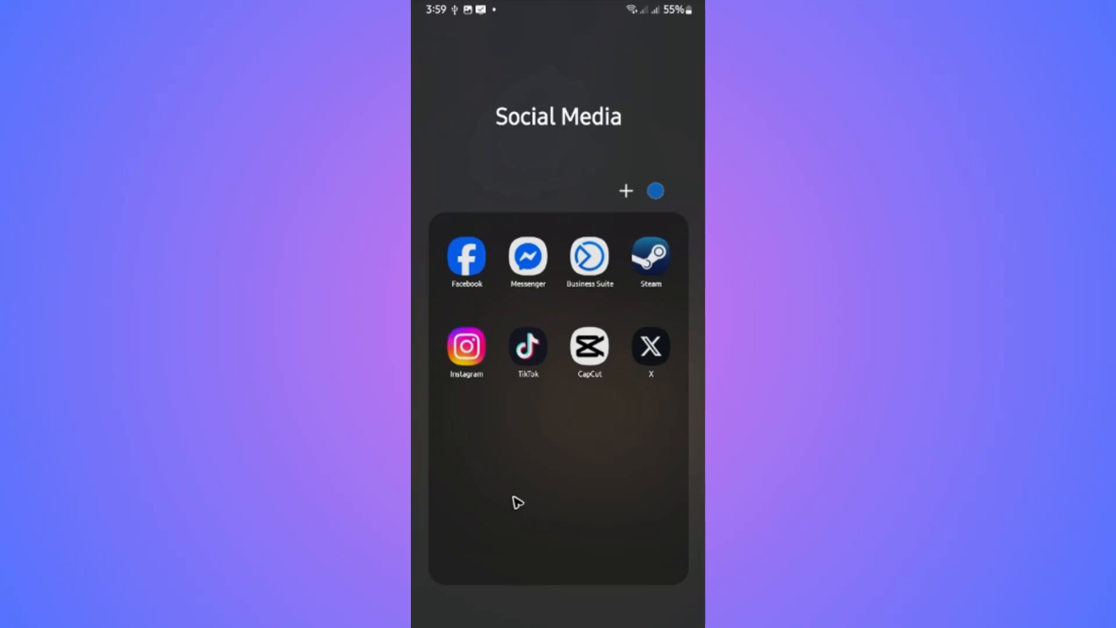
pyautogui.moveTo(519, 490)
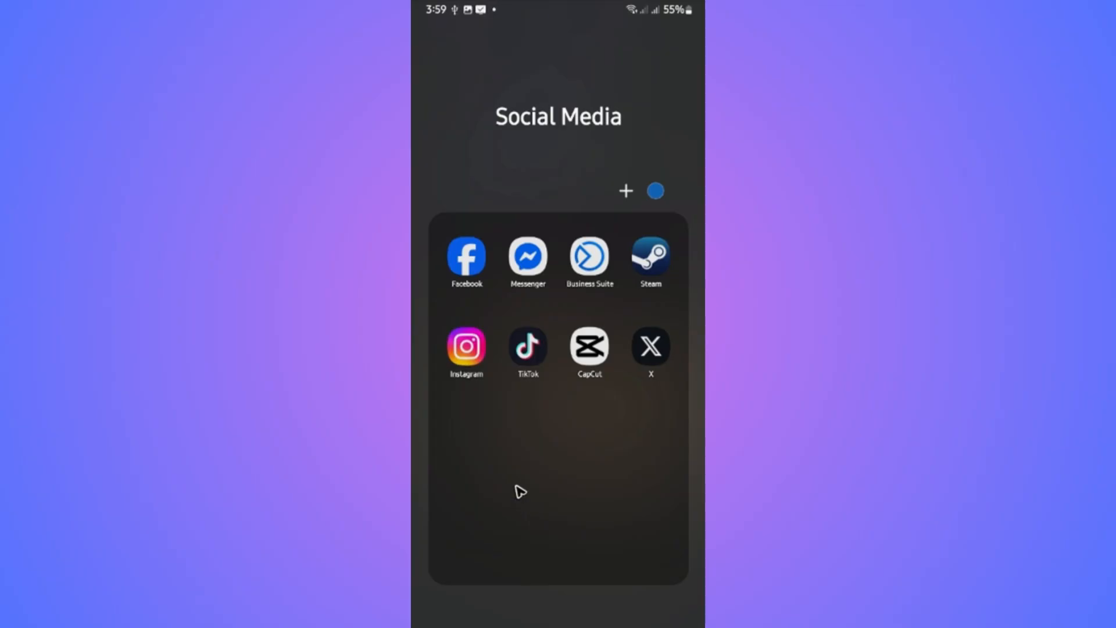
pyautogui.moveTo(502, 421)
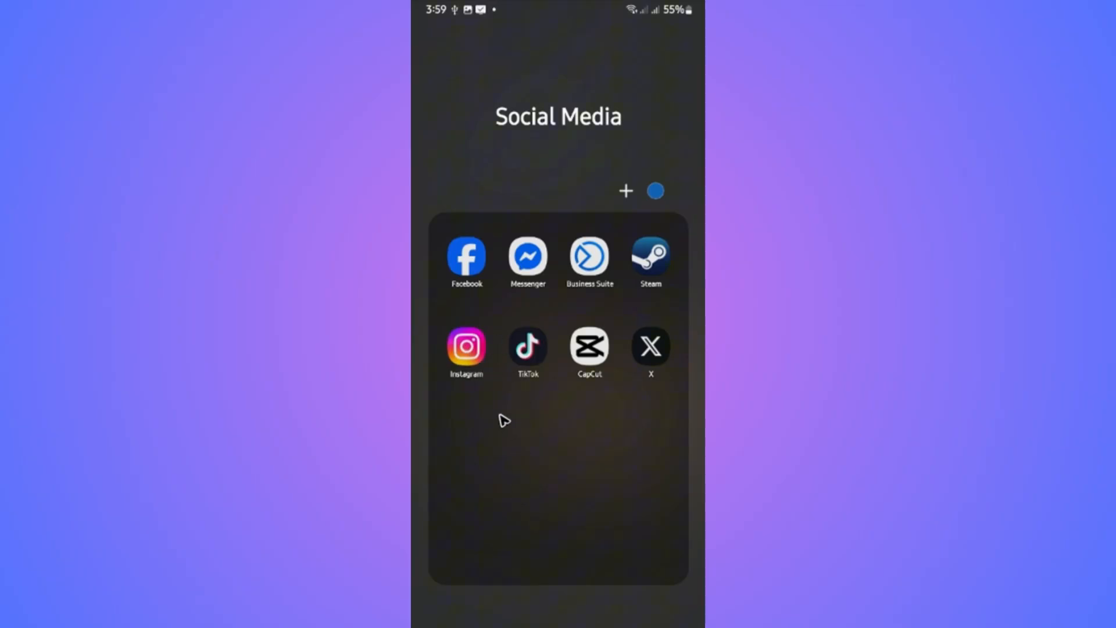
pyautogui.moveTo(472, 355)
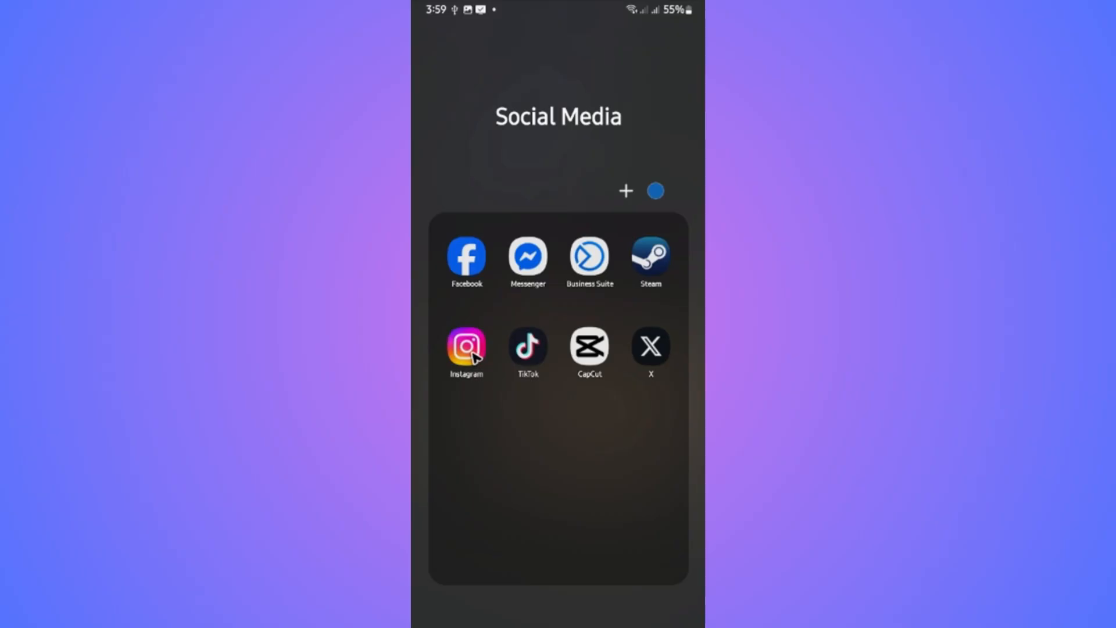
pyautogui.moveTo(503, 414)
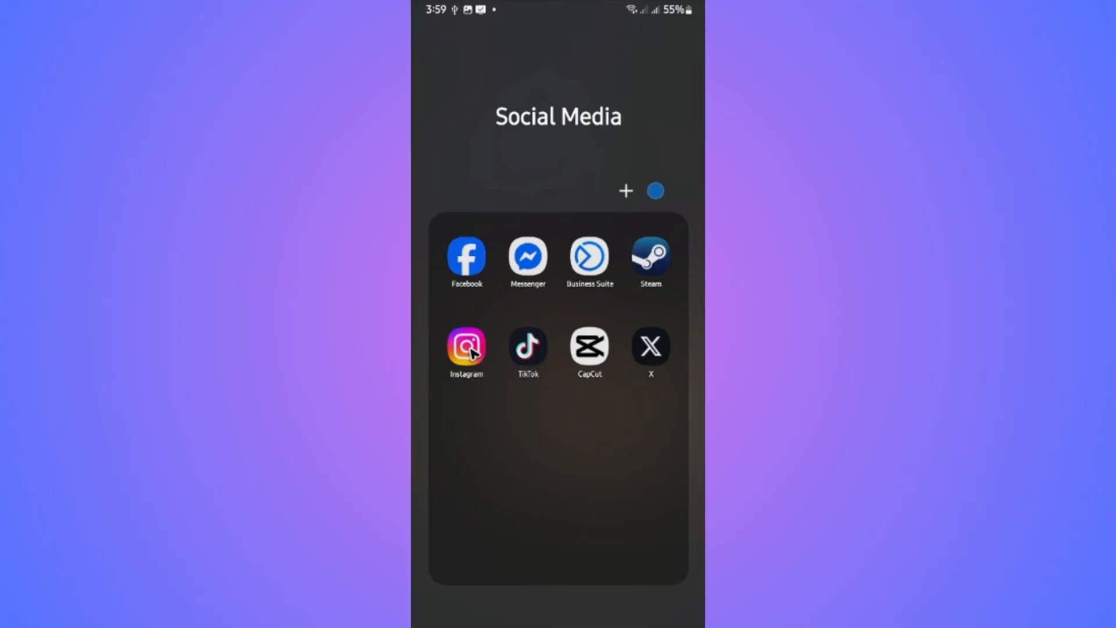
# - Open Instagram's app info from its long-press shortcut menu
pyautogui.click(466, 347)
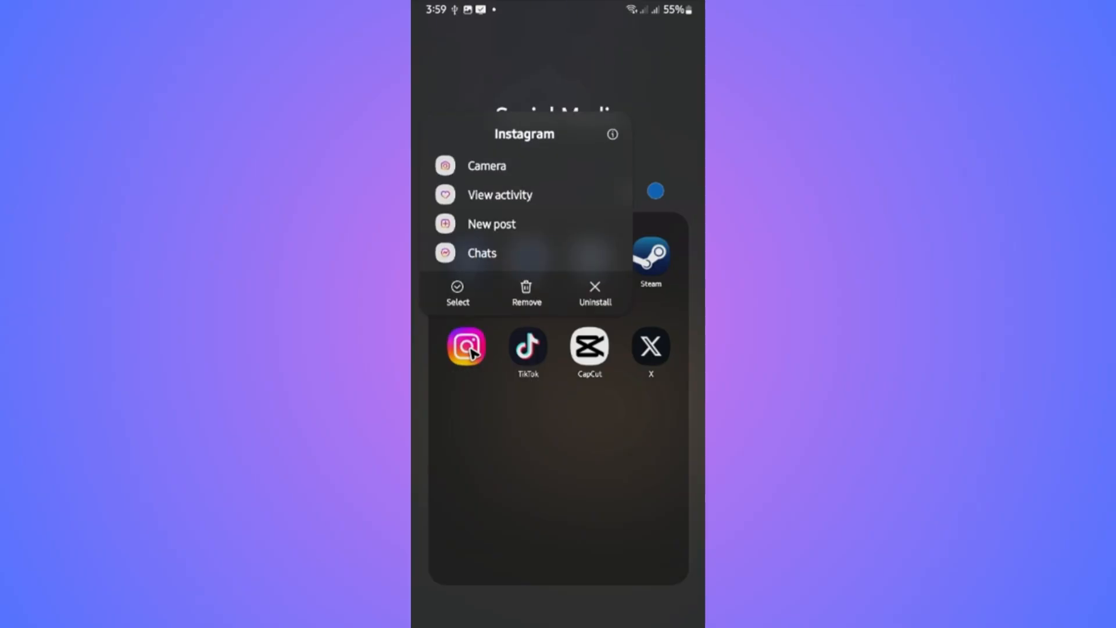
pyautogui.moveTo(628, 140)
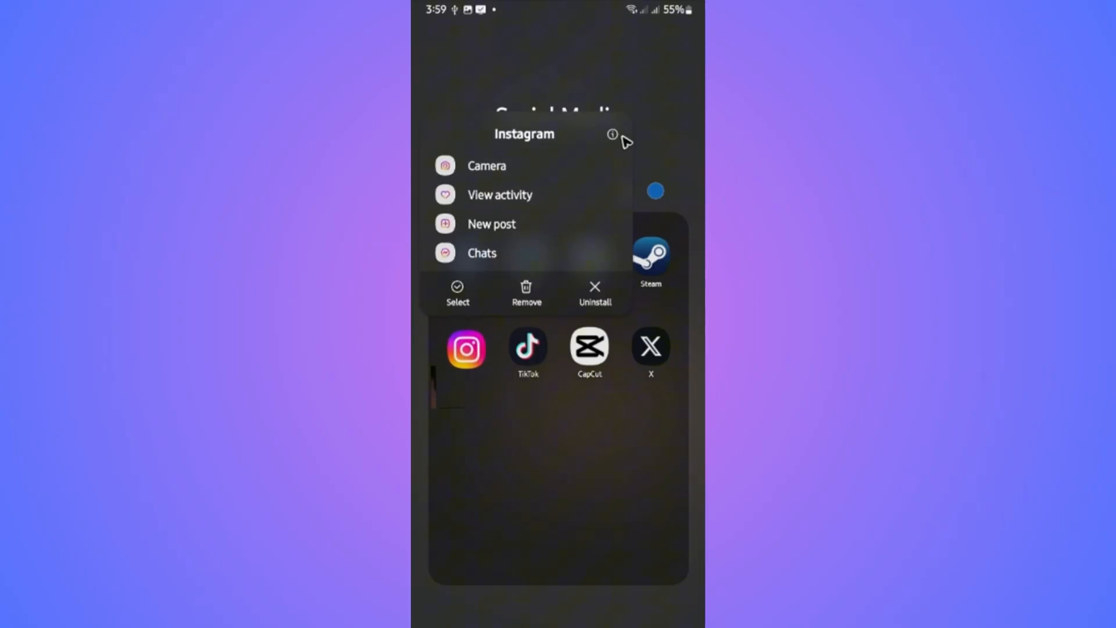
pyautogui.click(612, 133)
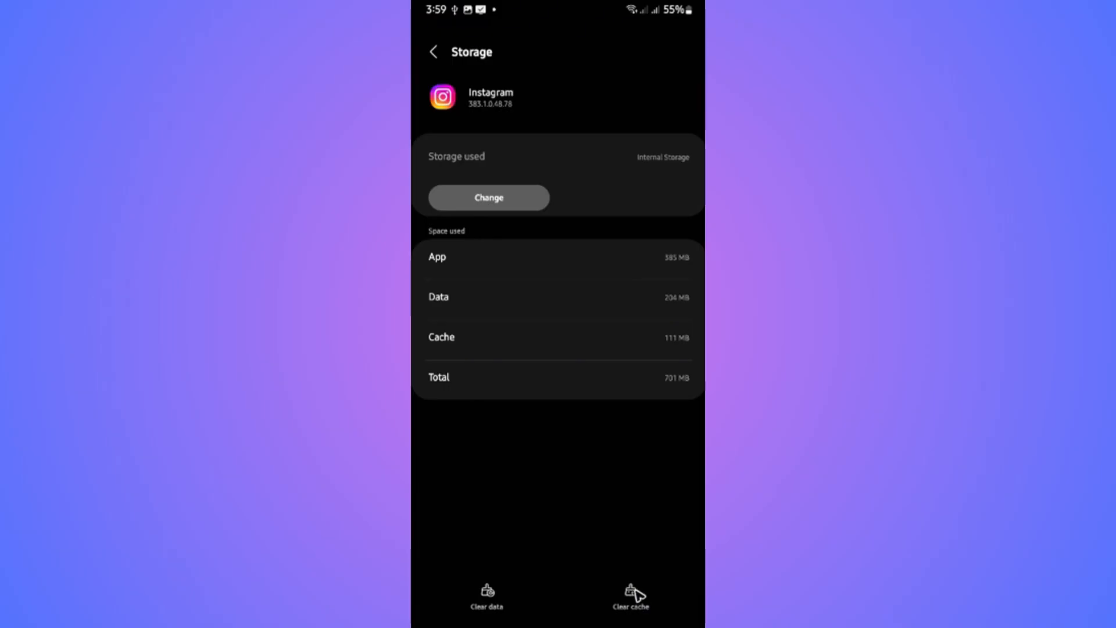
pyautogui.moveTo(509, 600)
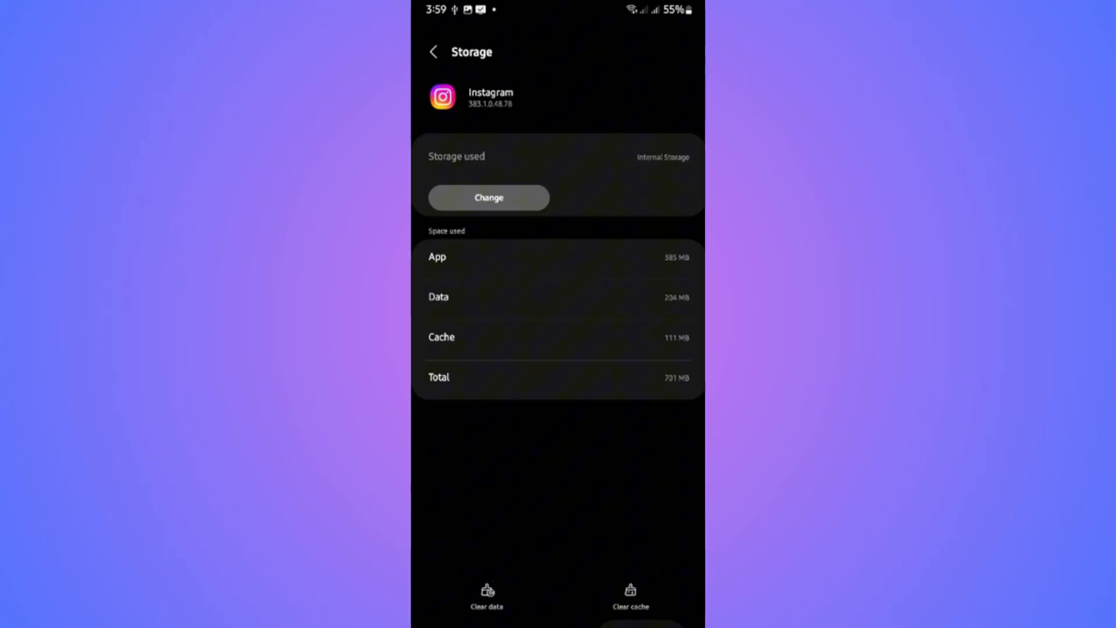
# - Clear Instagram's 111 MB of cached data
pyautogui.click(433, 52)
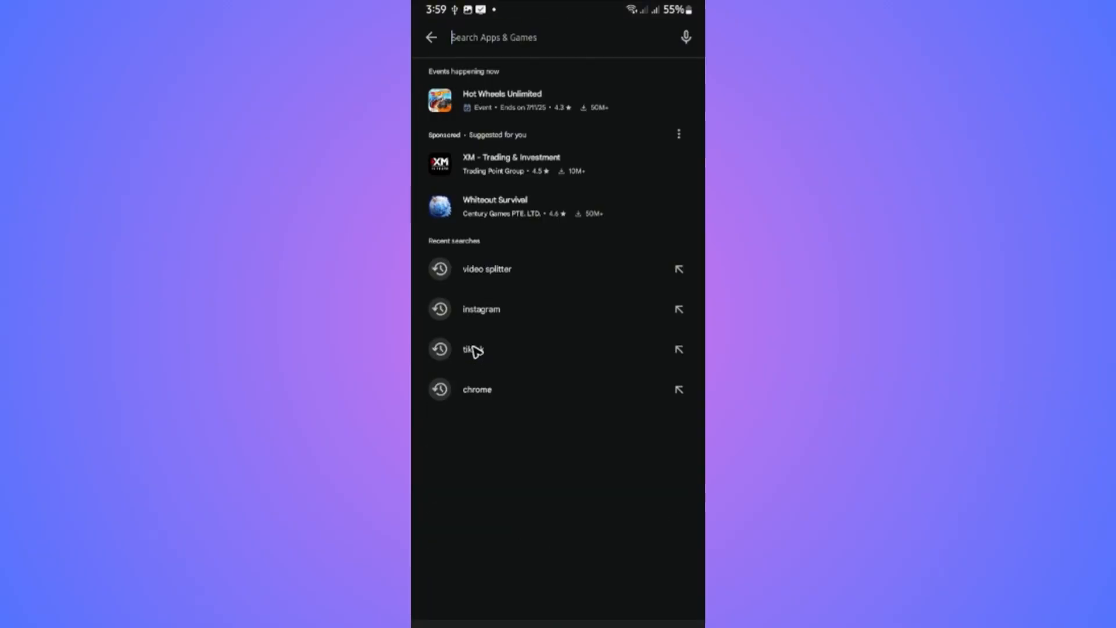
# - Rerun the recent 'instagram' search and start Instagram's update
pyautogui.click(481, 309)
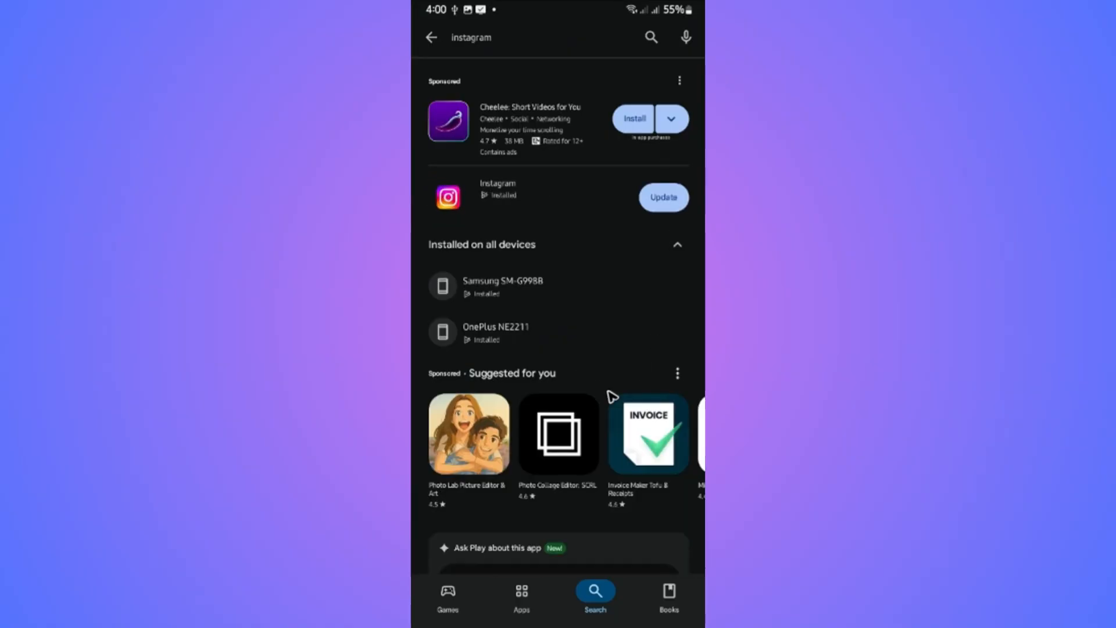
pyautogui.click(664, 197)
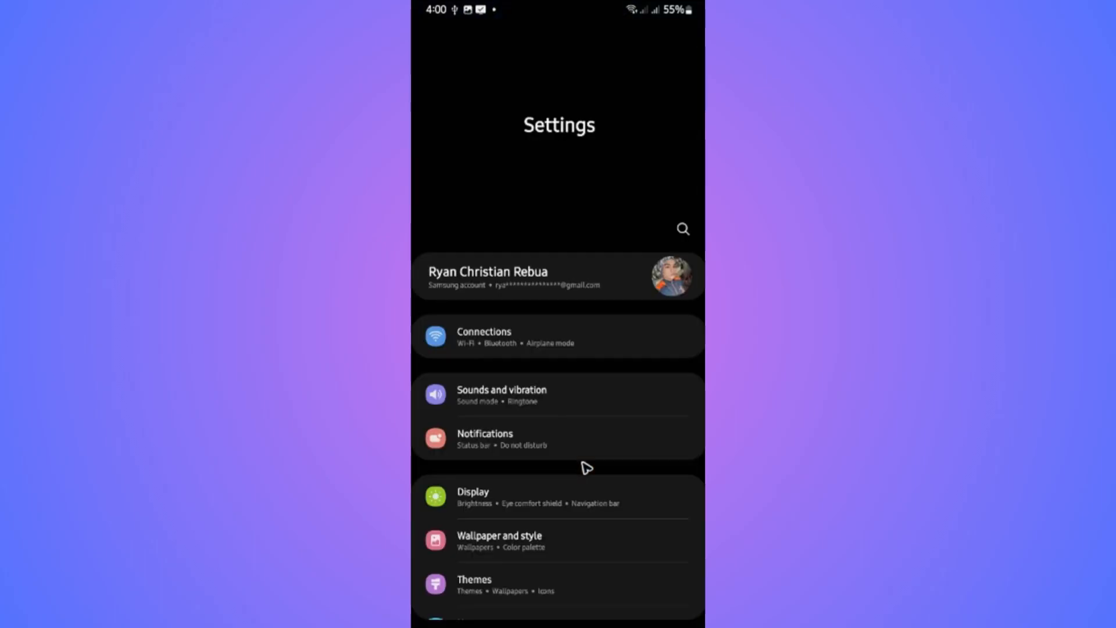
# - Scroll the Settings list and search settings for 'storage'
pyautogui.scroll(-3)
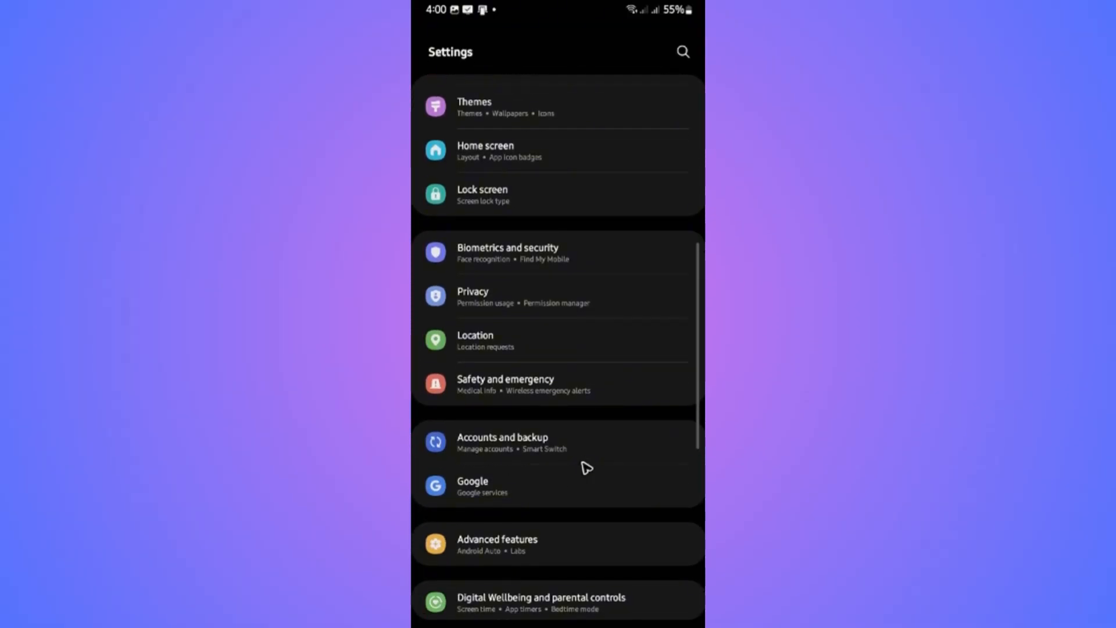
pyautogui.scroll(-3)
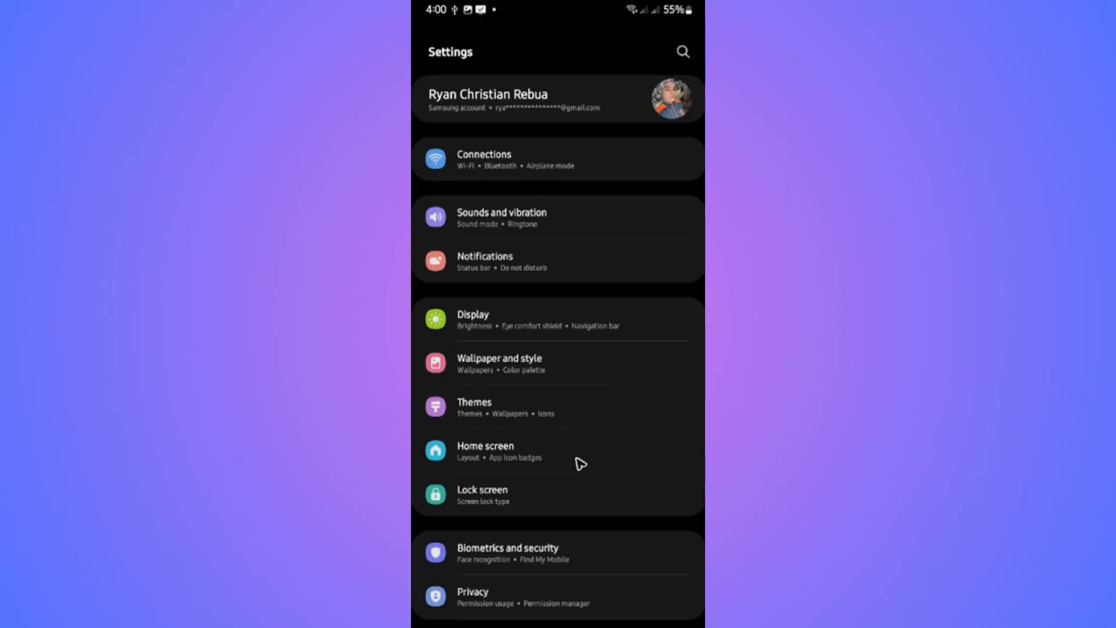
pyautogui.write('storage')
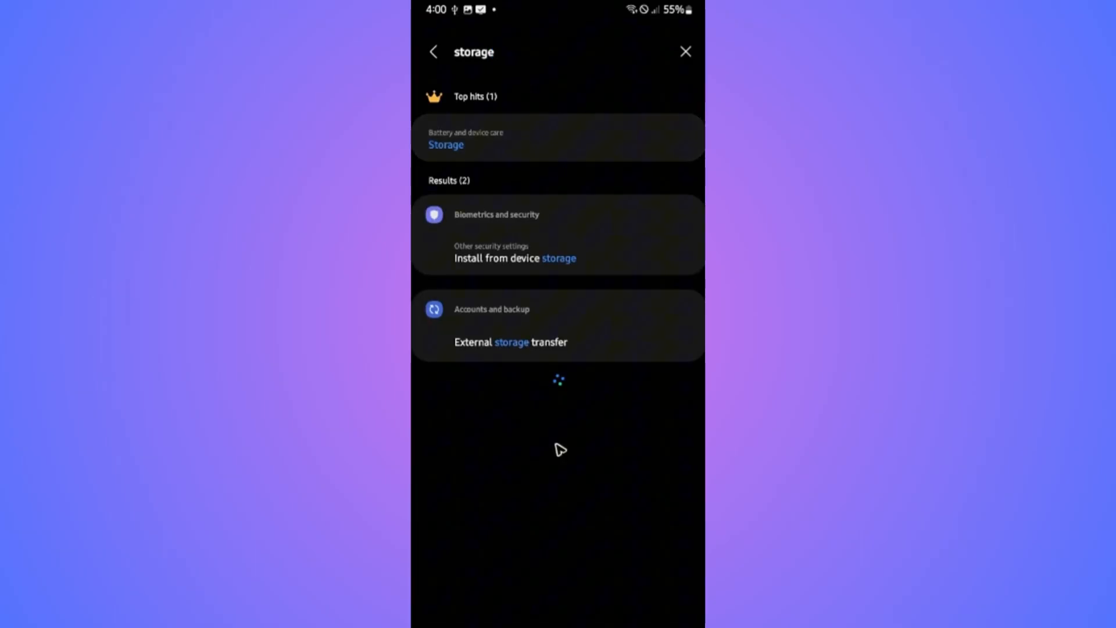
# - Open the Storage result and scroll through the 67%-used storage breakdown
pyautogui.click(446, 145)
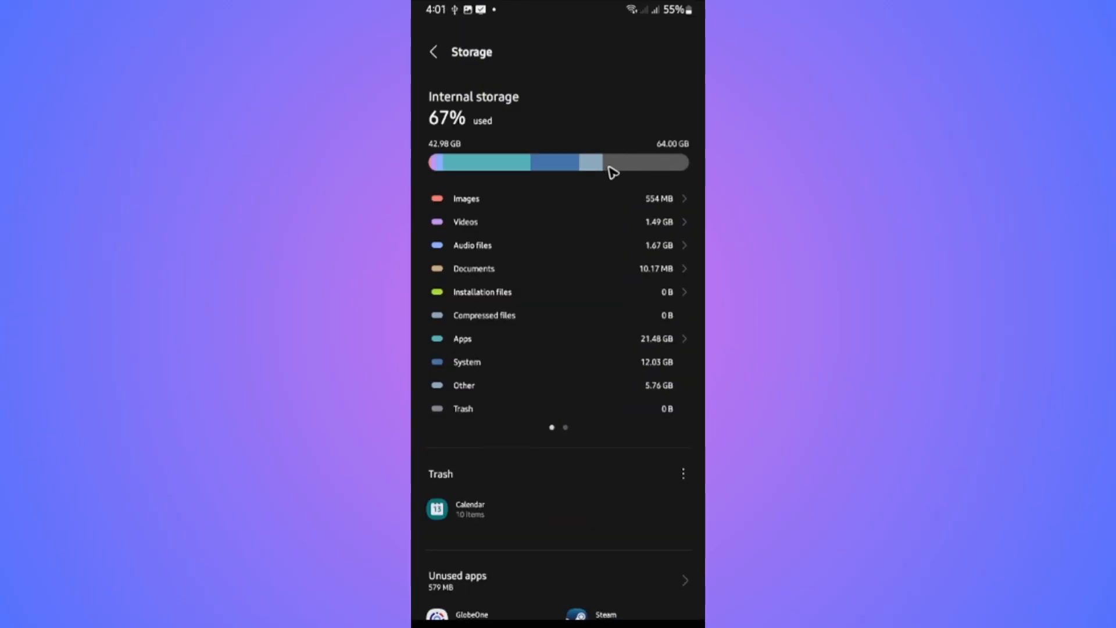
pyautogui.moveTo(629, 178)
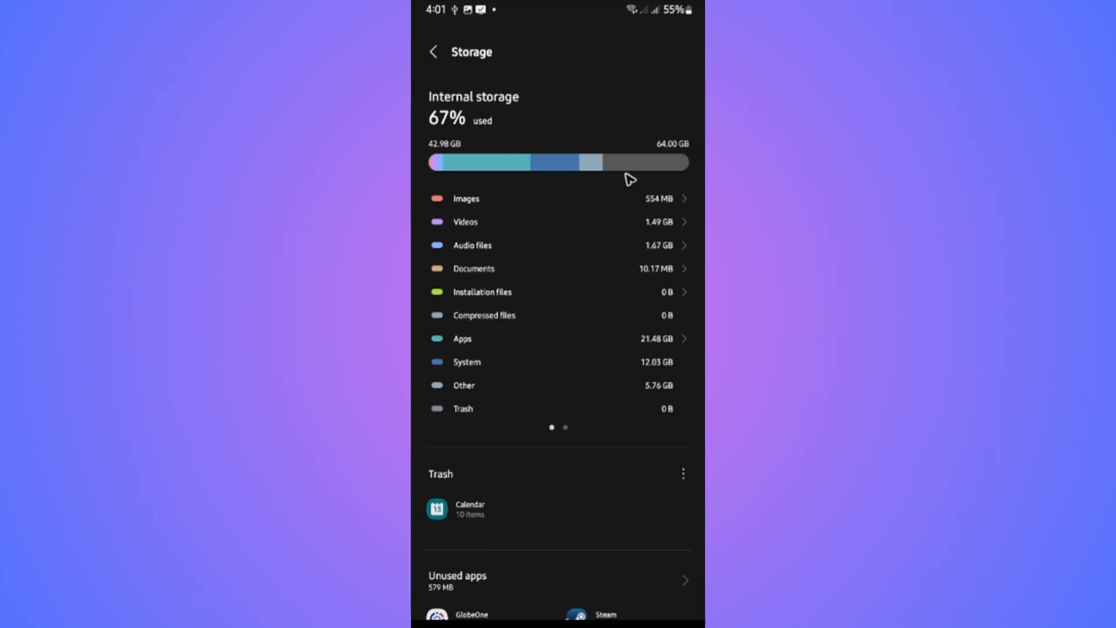
pyautogui.moveTo(628, 219)
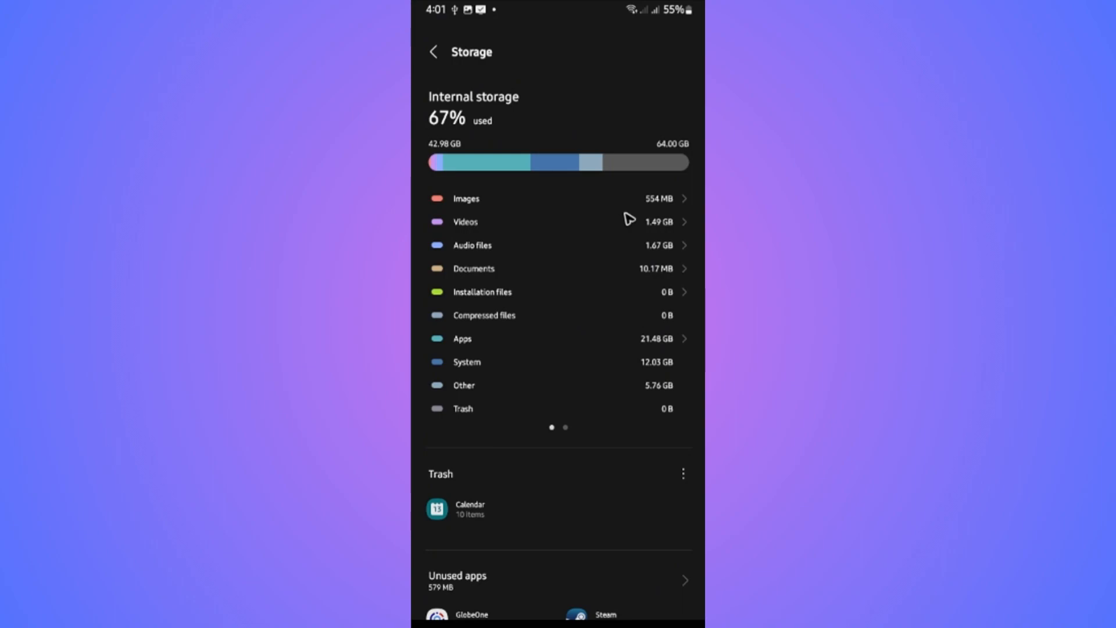
pyautogui.moveTo(598, 321)
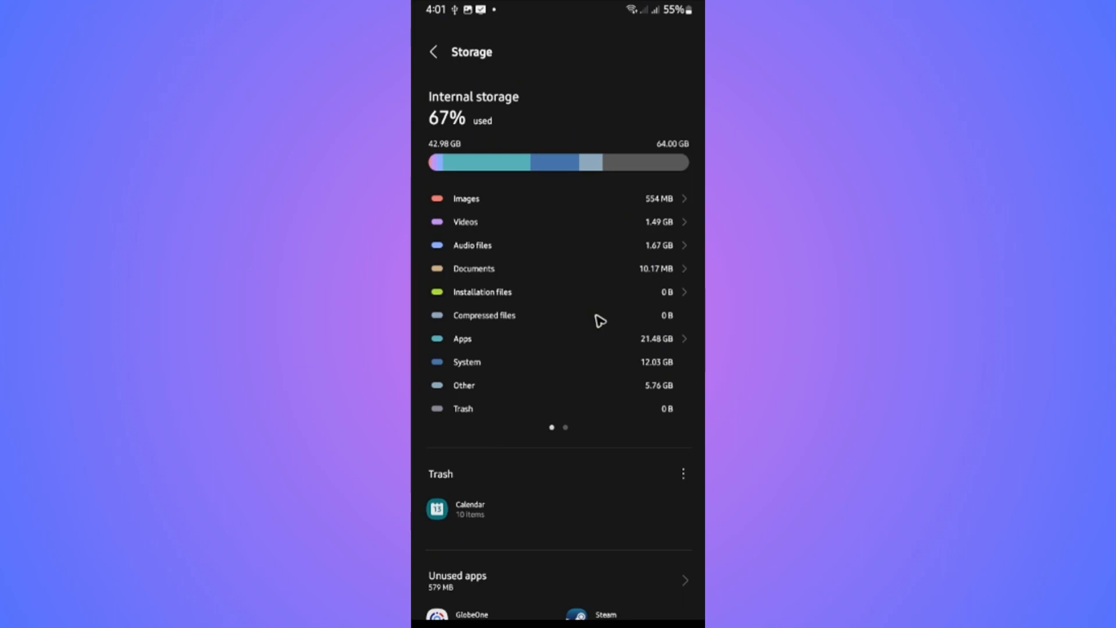
pyautogui.scroll(-3)
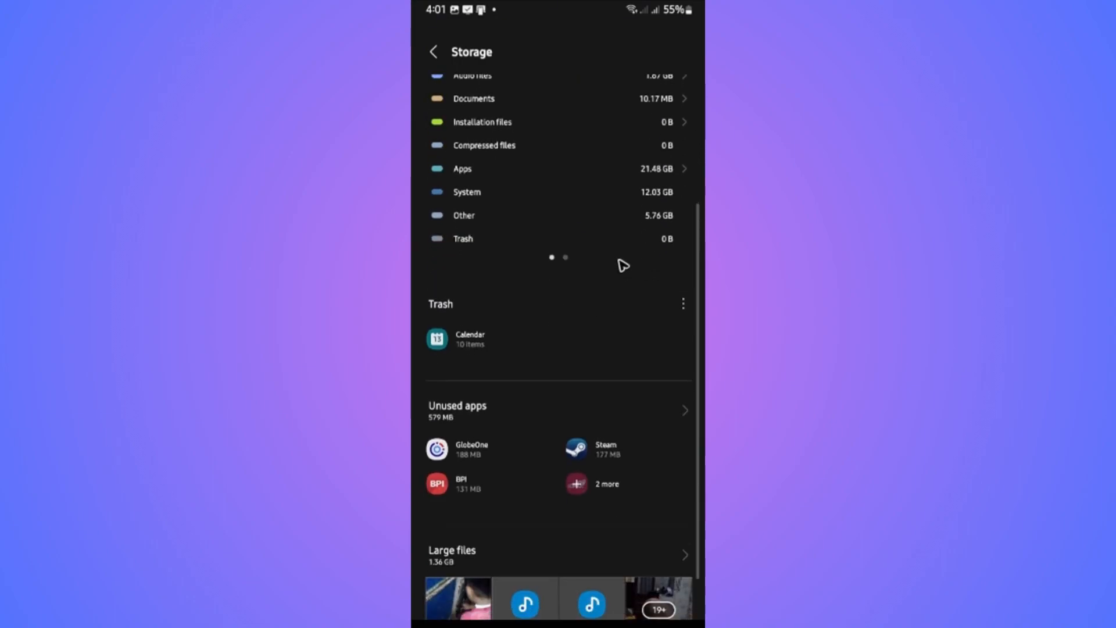
pyautogui.scroll(-3)
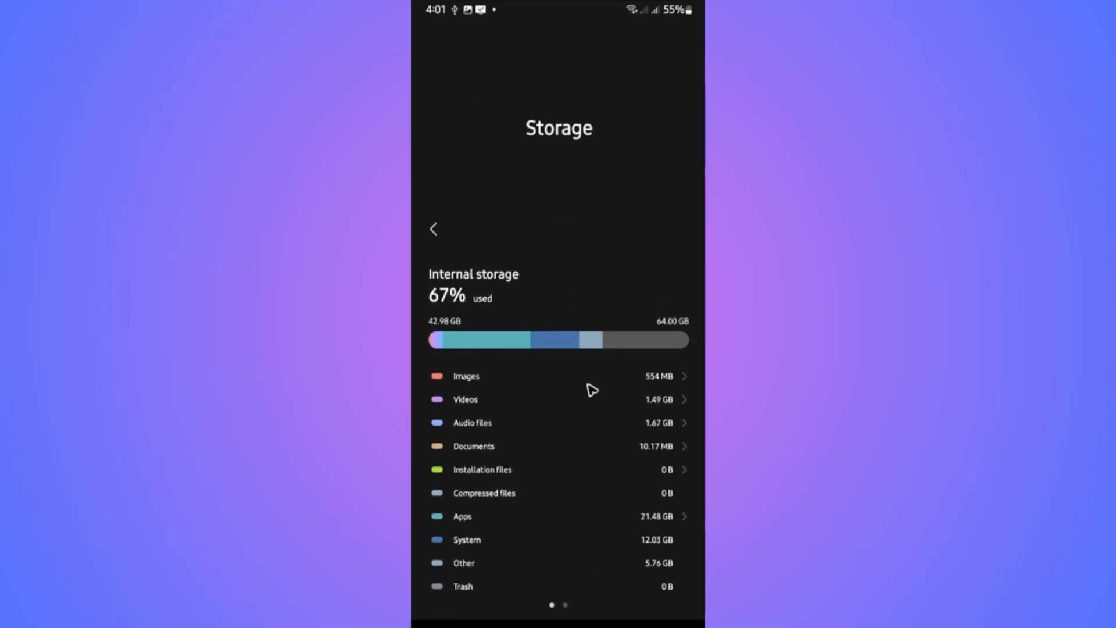
pyautogui.moveTo(575, 487)
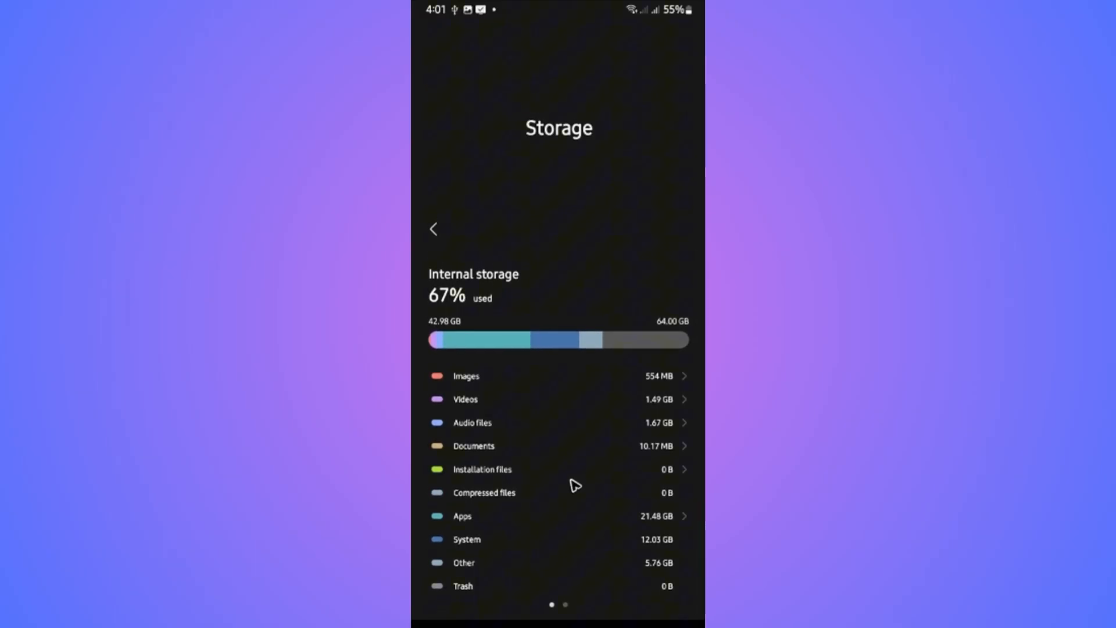